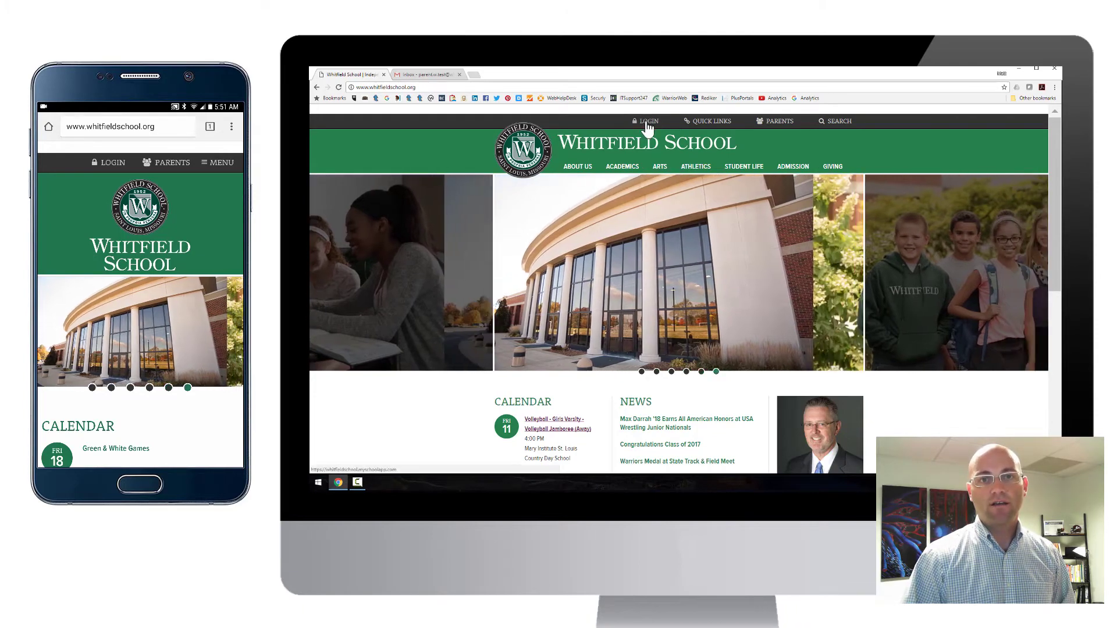
- Go to the WarriorWeb login page from the Whitfield School homepage top bar
{"action": "left_click", "coordinate": [645, 120]}
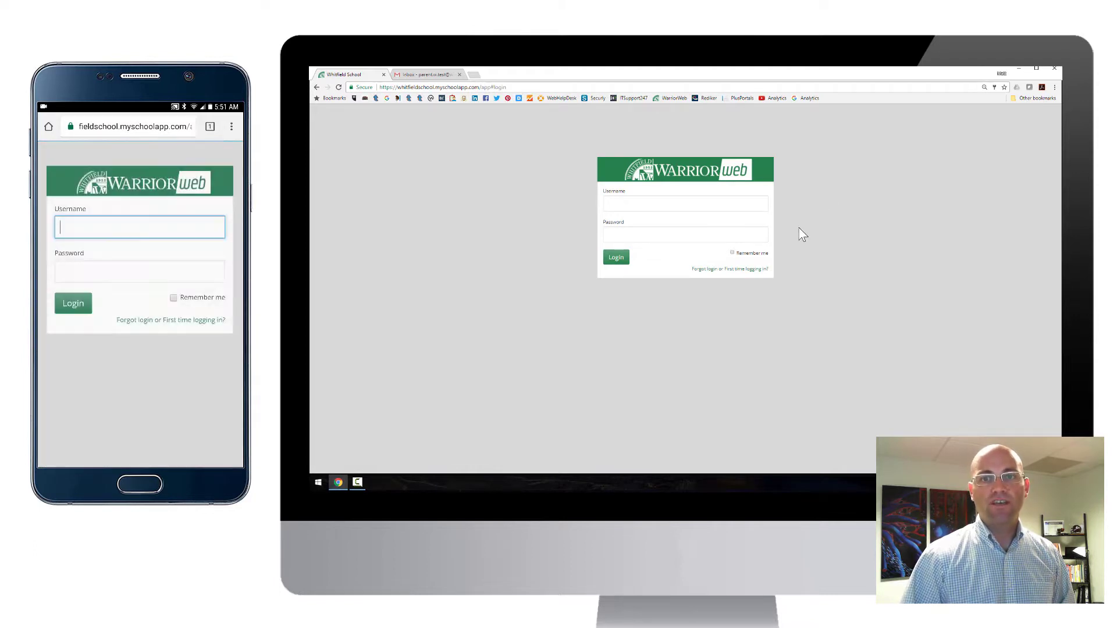
{"action": "mouse_move", "coordinate": [733, 279]}
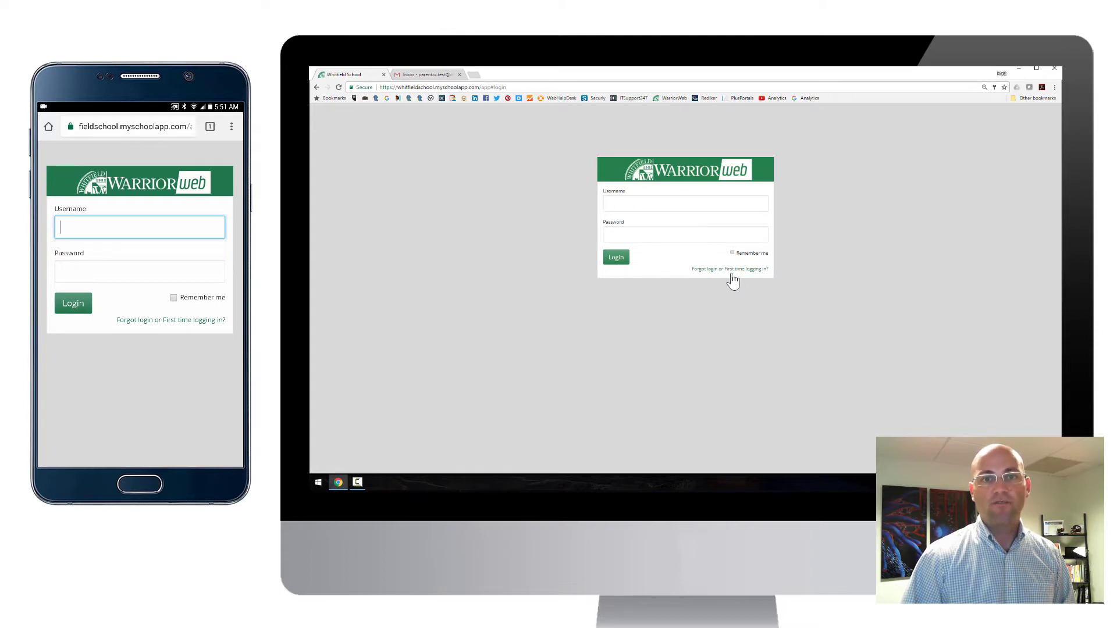
{"action": "mouse_move", "coordinate": [730, 269]}
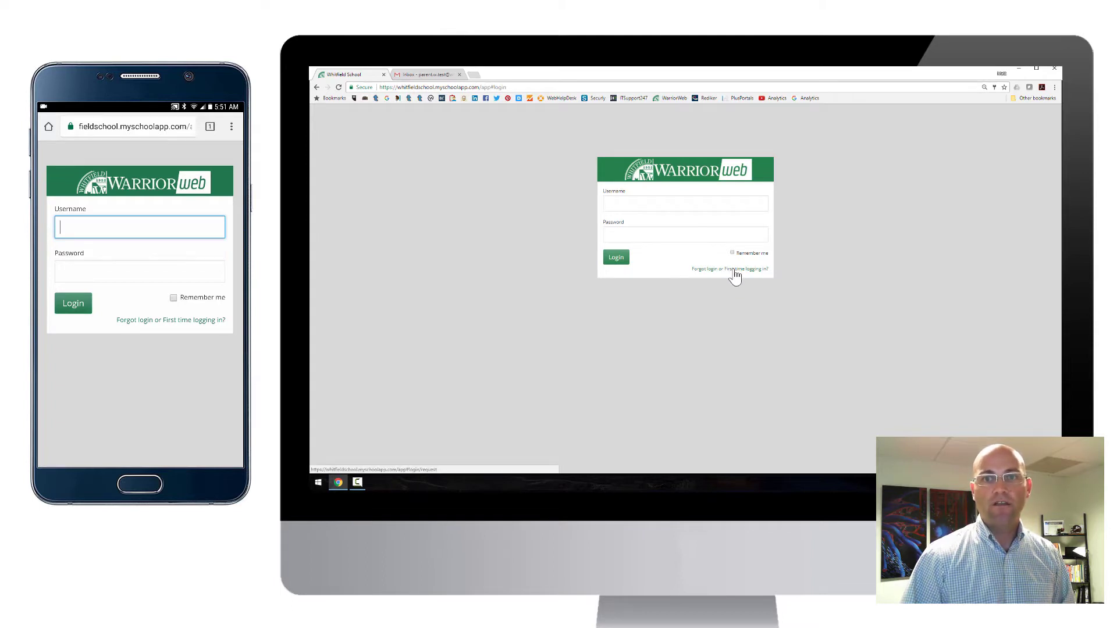
{"action": "left_click", "coordinate": [728, 269]}
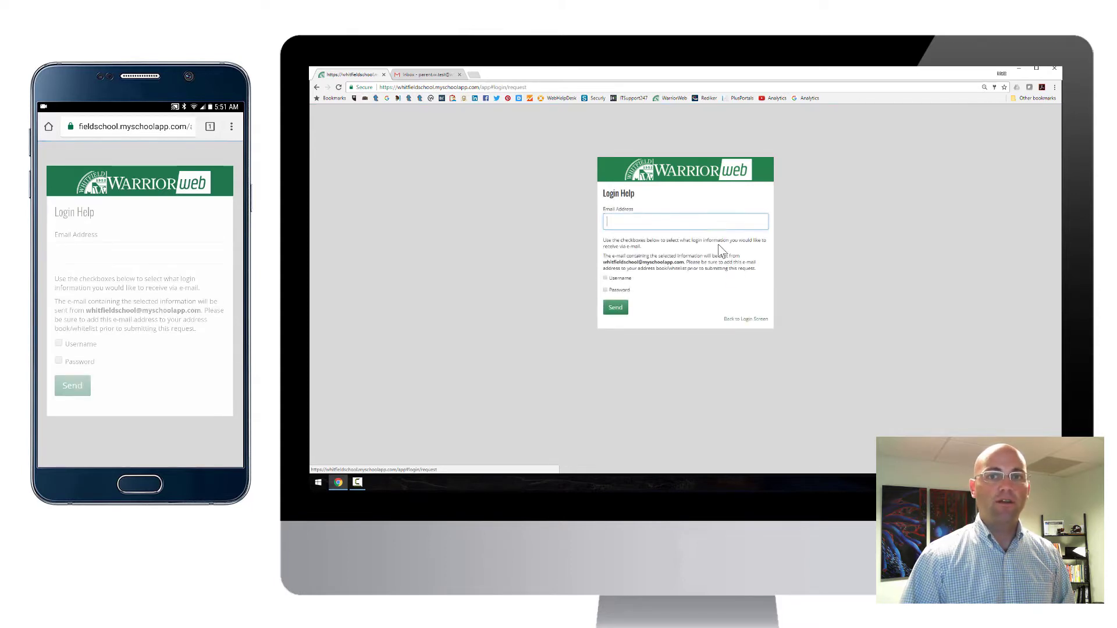
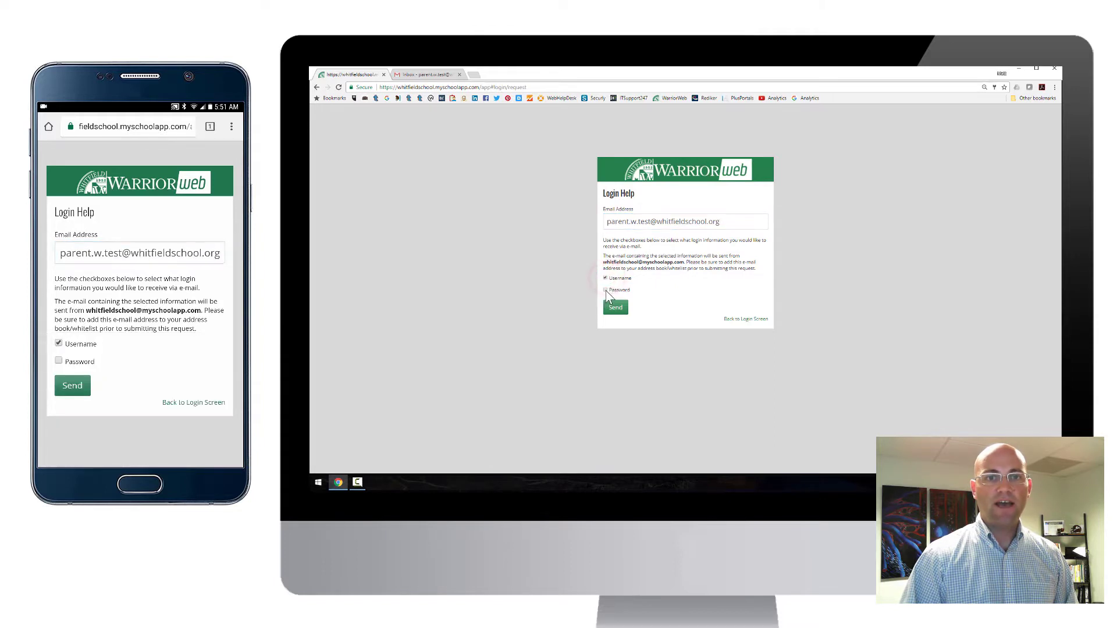
{"action": "left_click", "coordinate": [58, 361]}
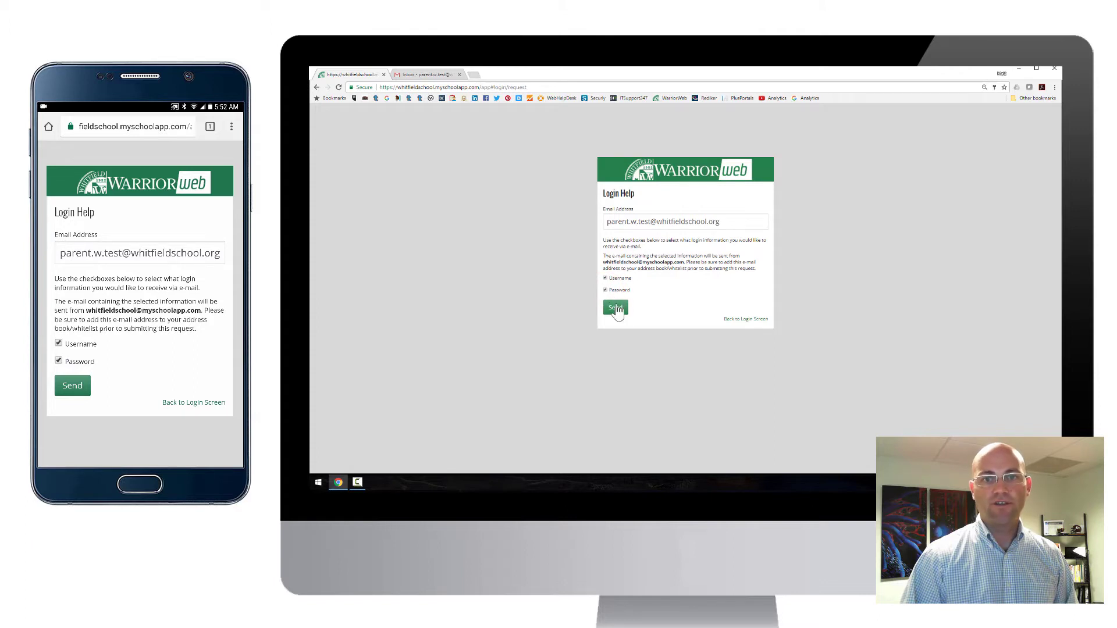
{"action": "left_click", "coordinate": [615, 308]}
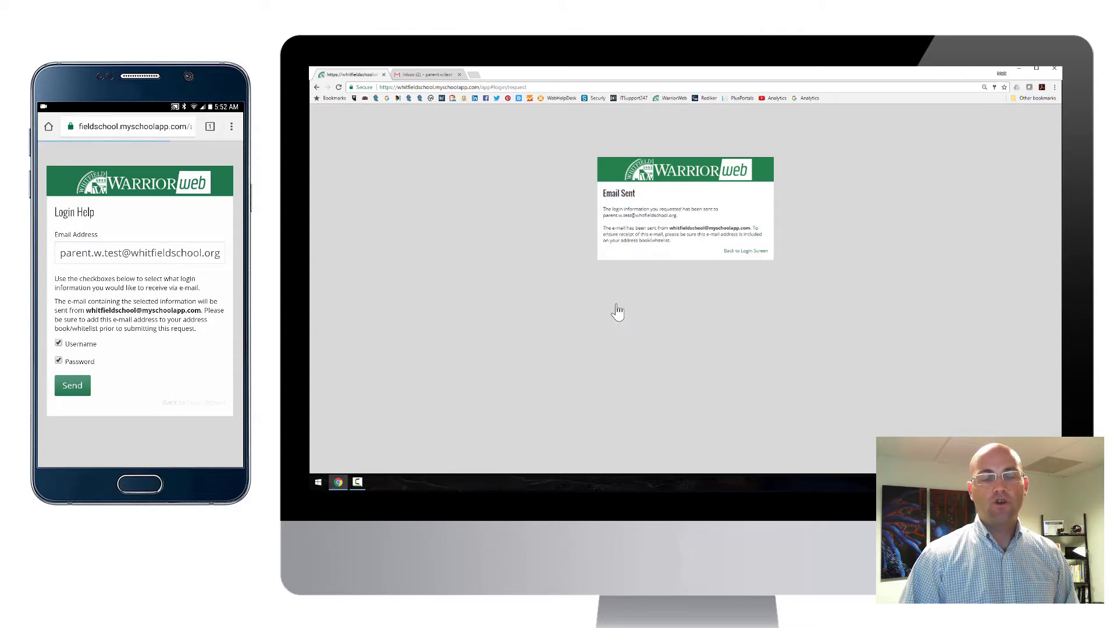
{"action": "left_click", "coordinate": [73, 386]}
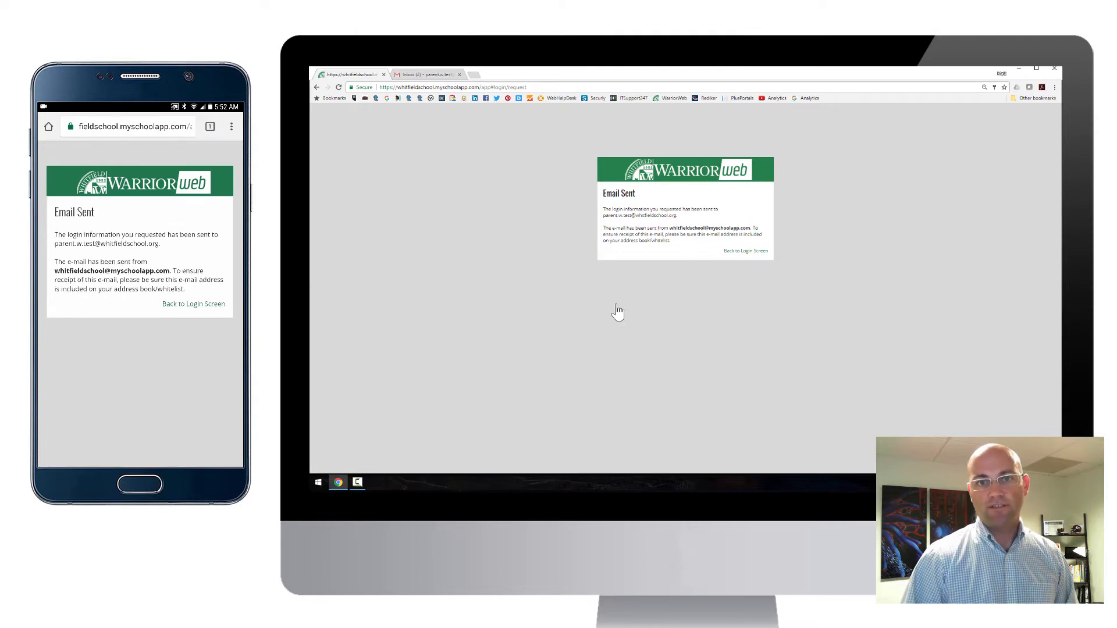
{"action": "mouse_move", "coordinate": [638, 313]}
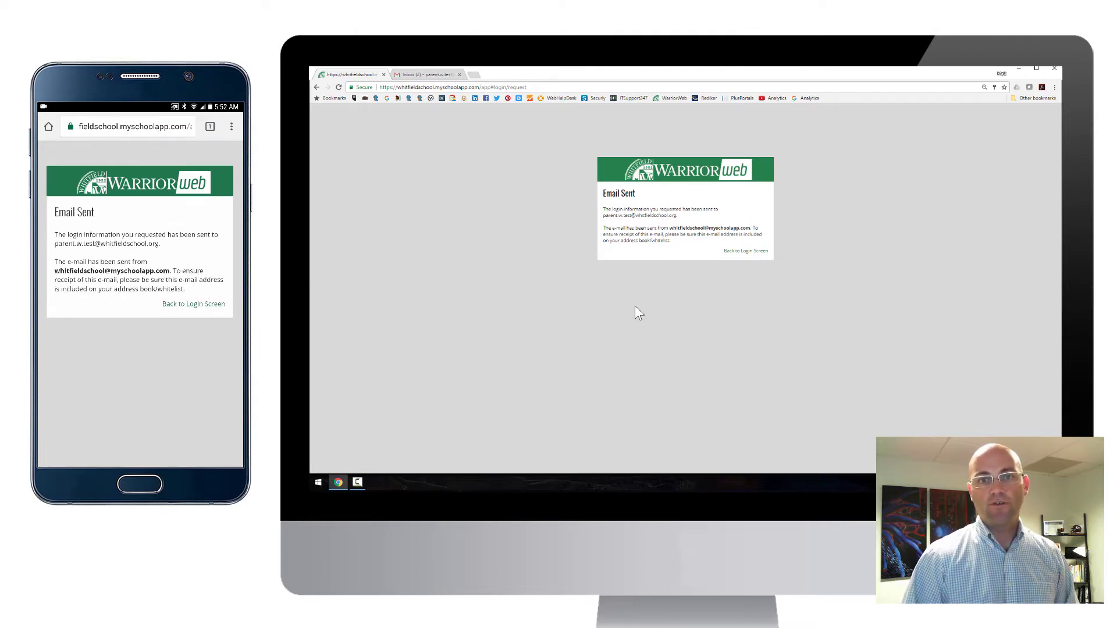
- Read the Username Request email in Gmail to note the username, then return to the inbox
{"action": "left_click", "coordinate": [425, 74]}
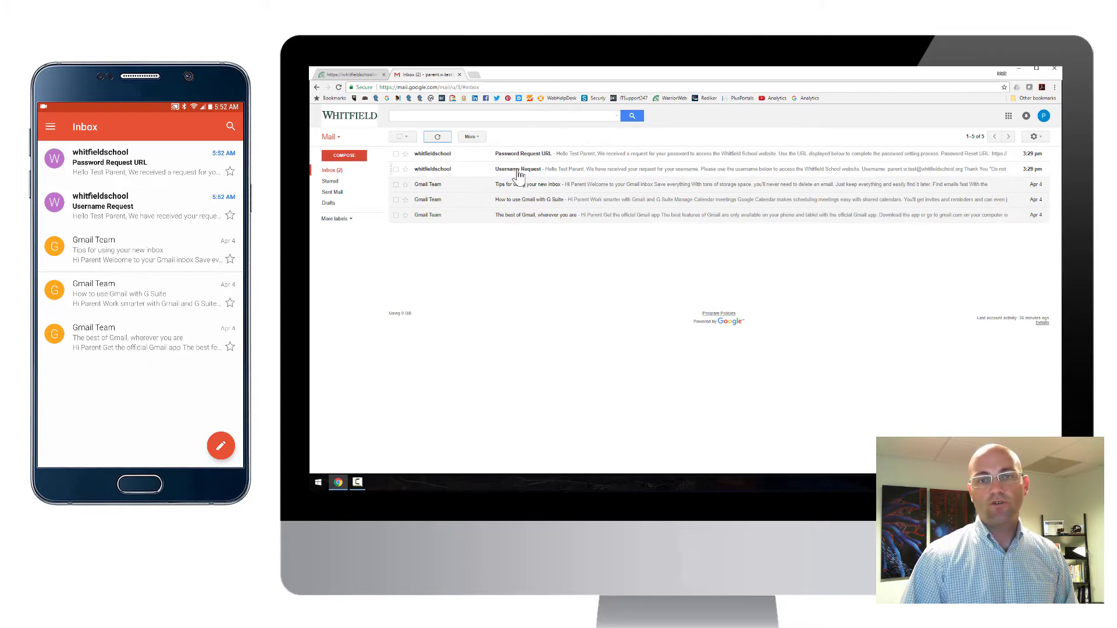
{"action": "left_click", "coordinate": [520, 169]}
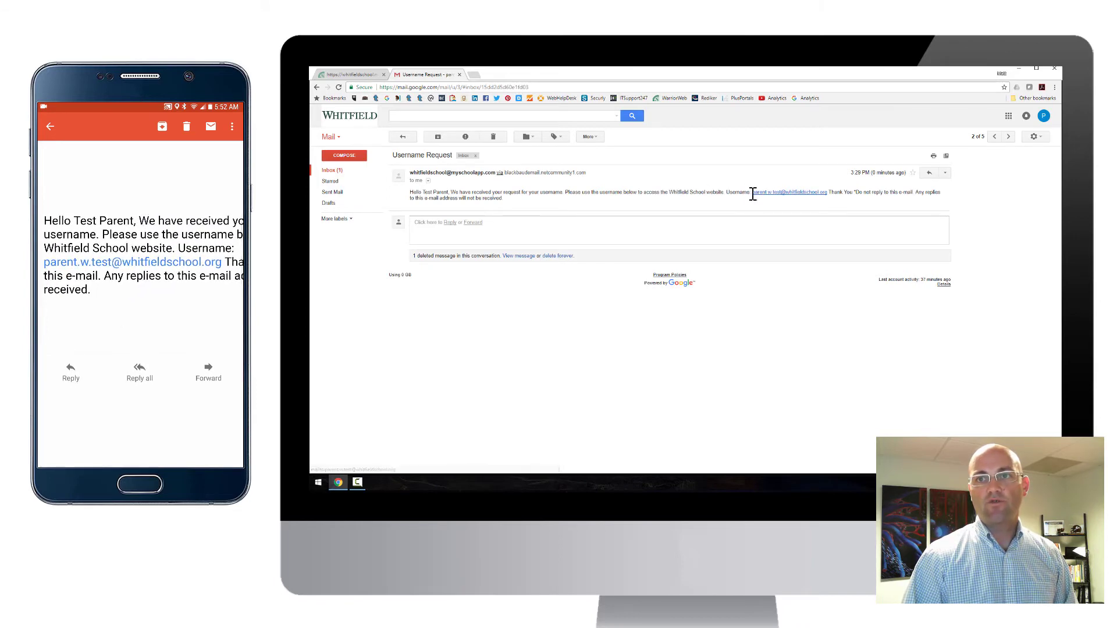
{"action": "double_click", "coordinate": [789, 192]}
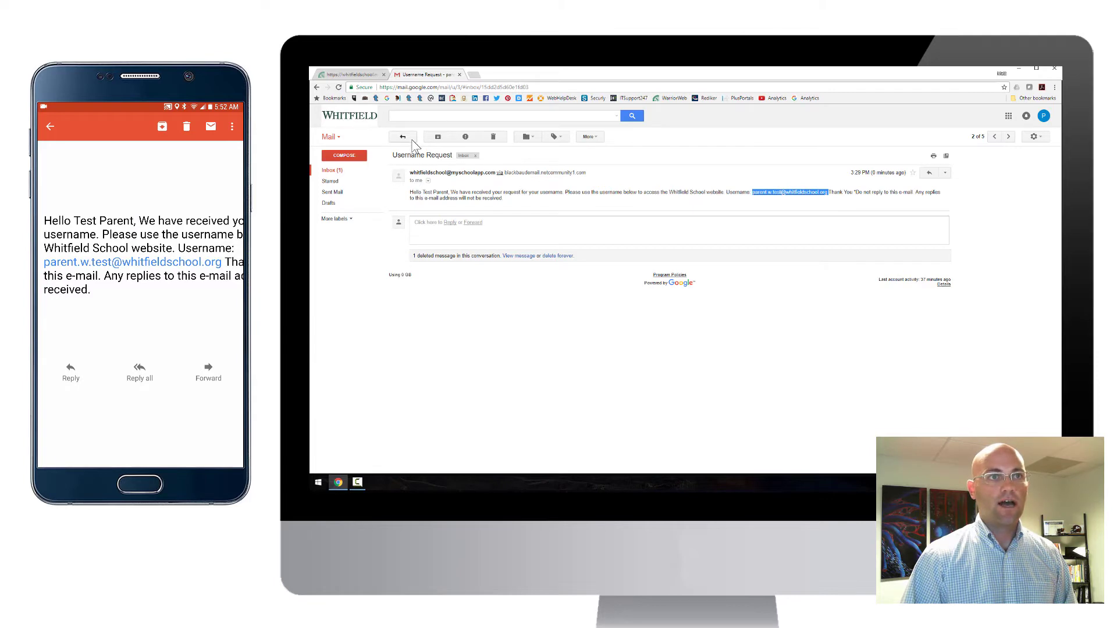
{"action": "left_click", "coordinate": [402, 136]}
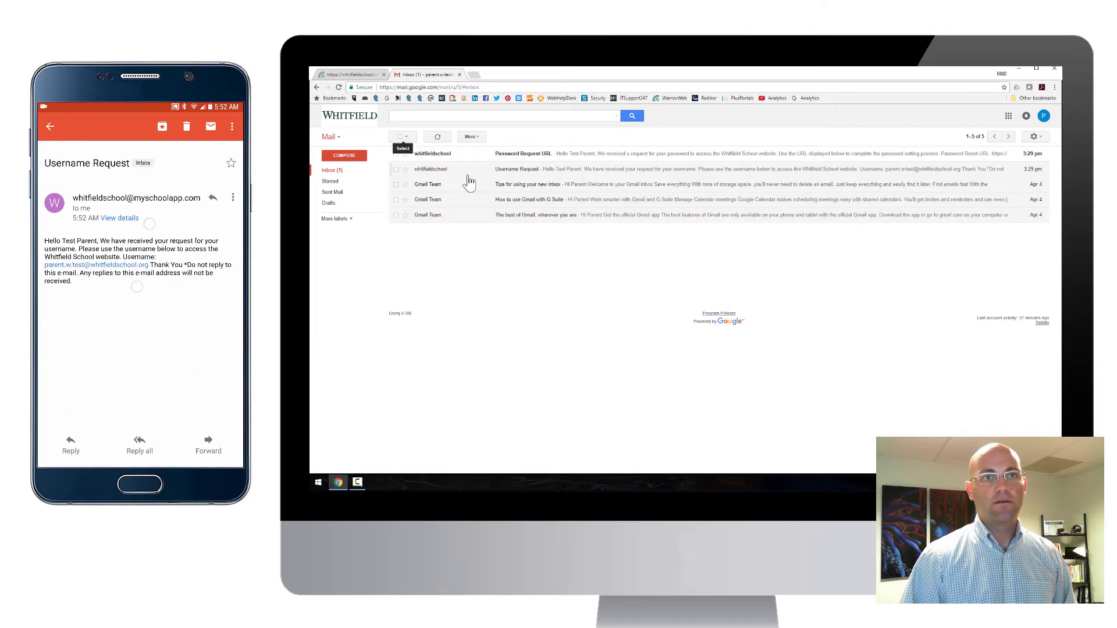
- View the Password Request URL email with its password reset link
{"action": "left_click", "coordinate": [50, 127]}
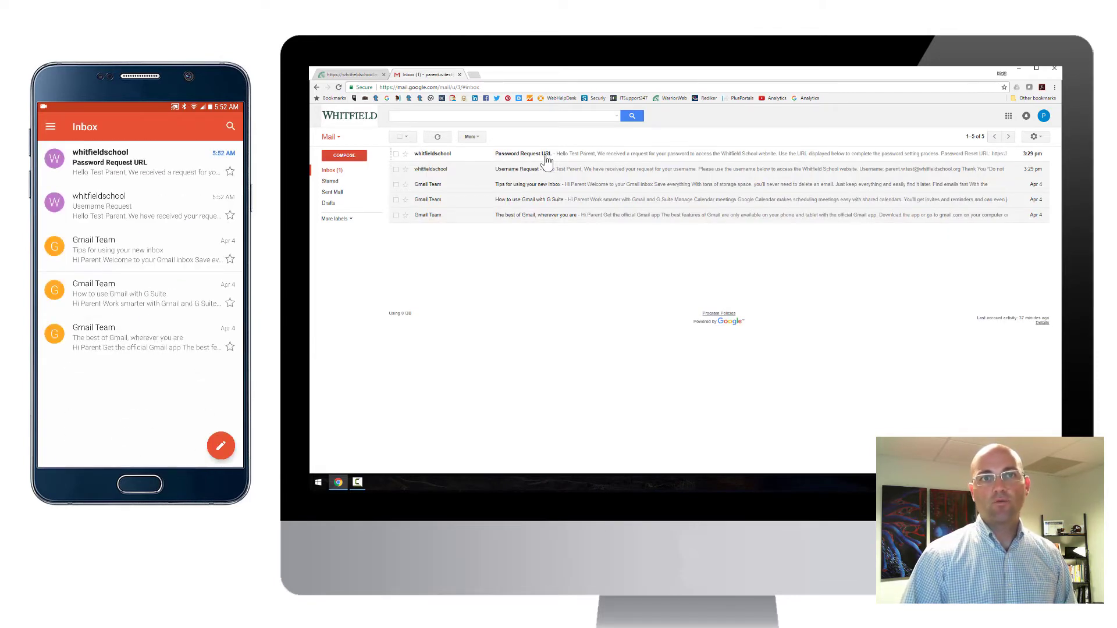
{"action": "left_click", "coordinate": [140, 162]}
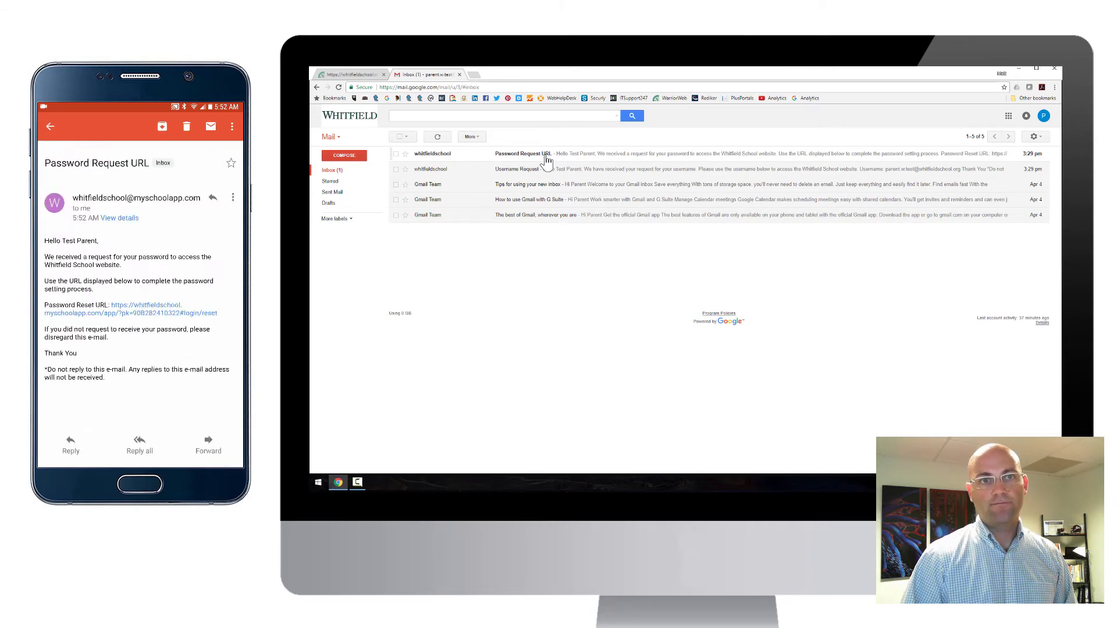
{"action": "left_click", "coordinate": [524, 152]}
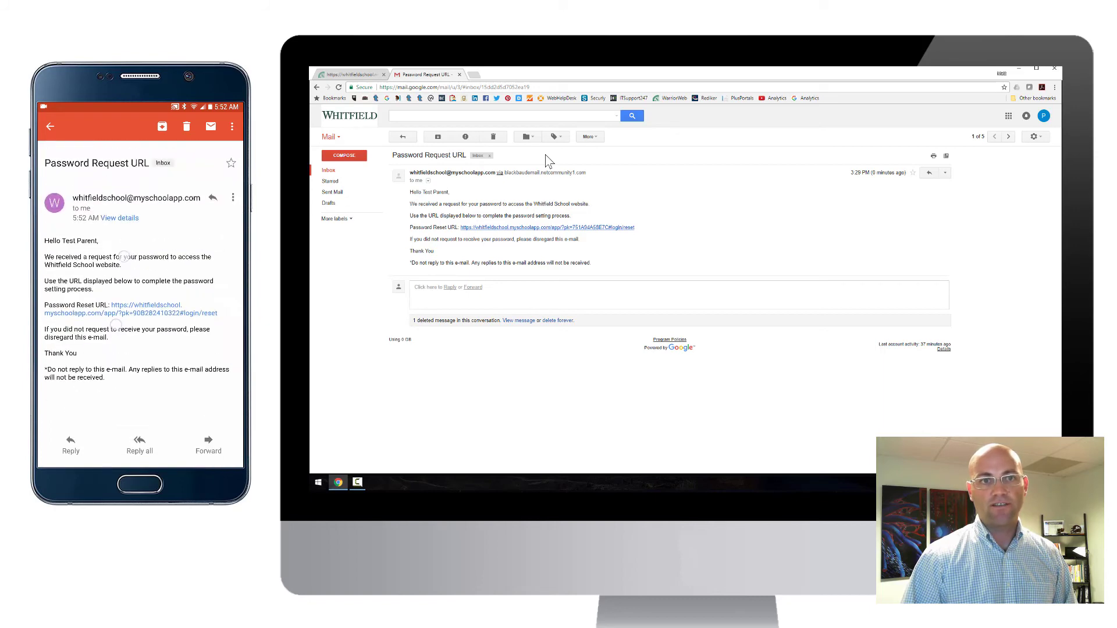
- Follow the reset link, set the new password and reach the parent Recent Activity page
{"action": "left_click", "coordinate": [547, 228]}
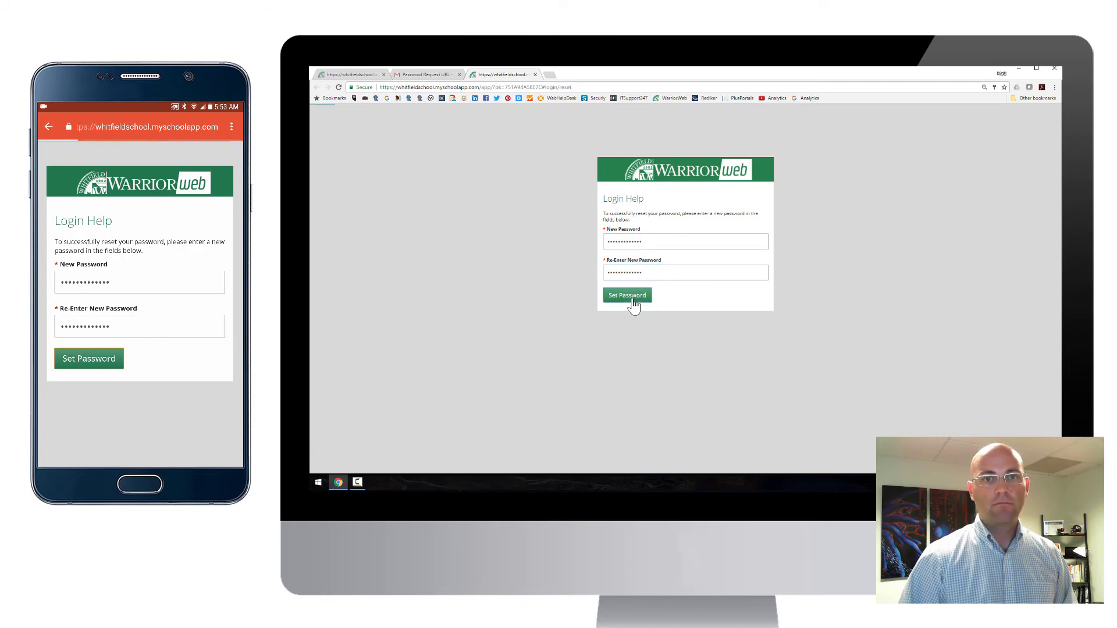
{"action": "left_click", "coordinate": [626, 295]}
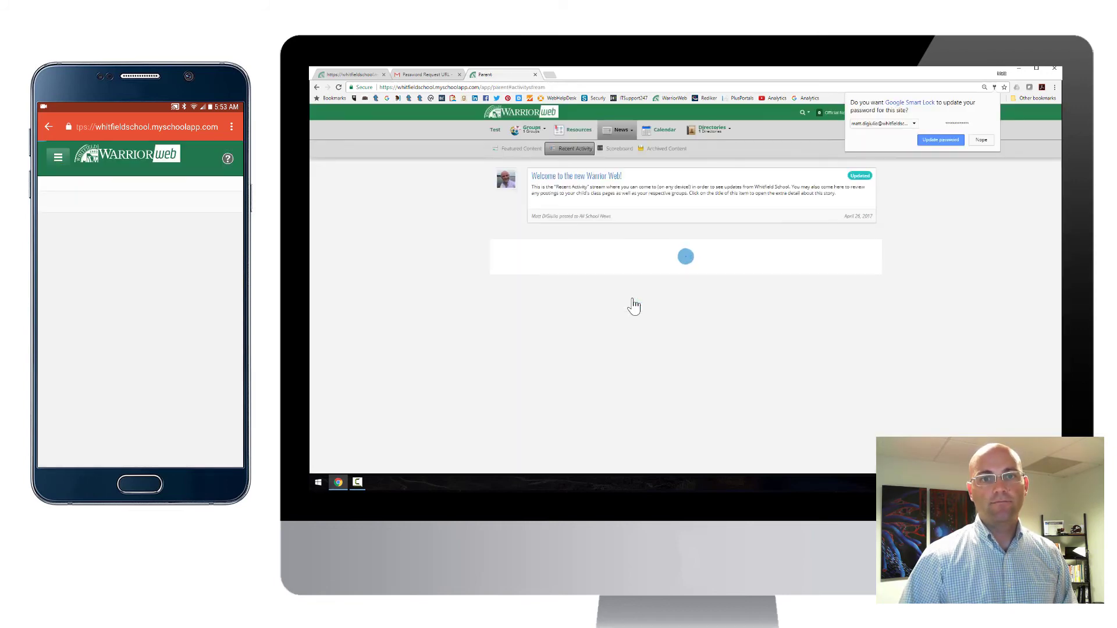